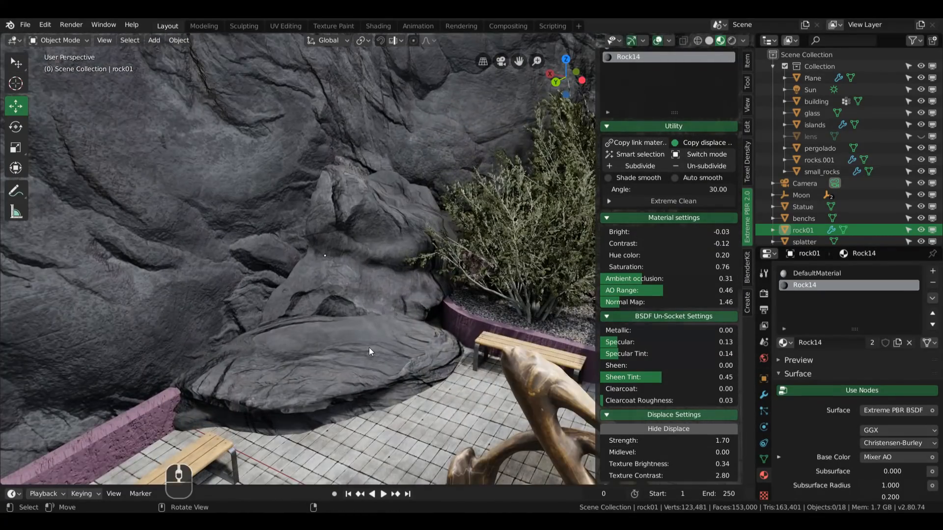
Step: Give the statue the white Marble05 material and return to Object Mode
{"action": "left_click", "coordinate": [802, 206]}
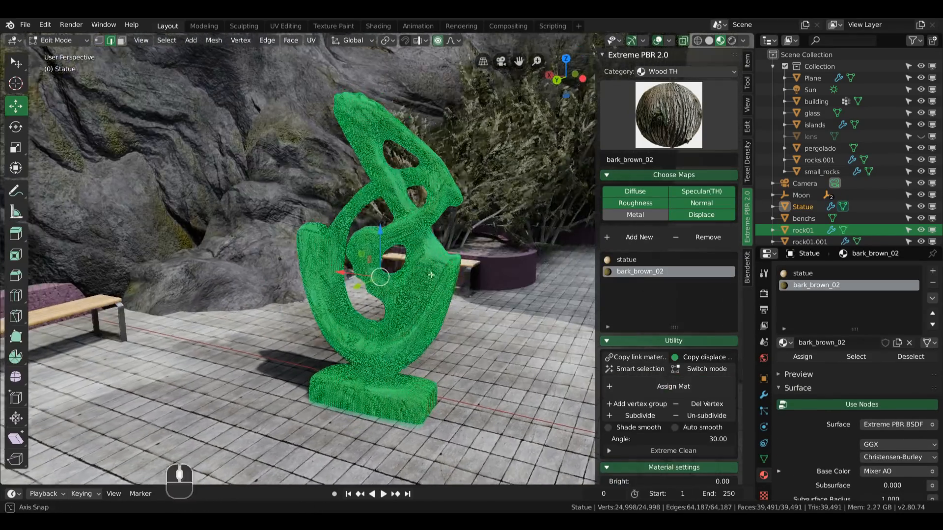
{"action": "key", "text": "Tab"}
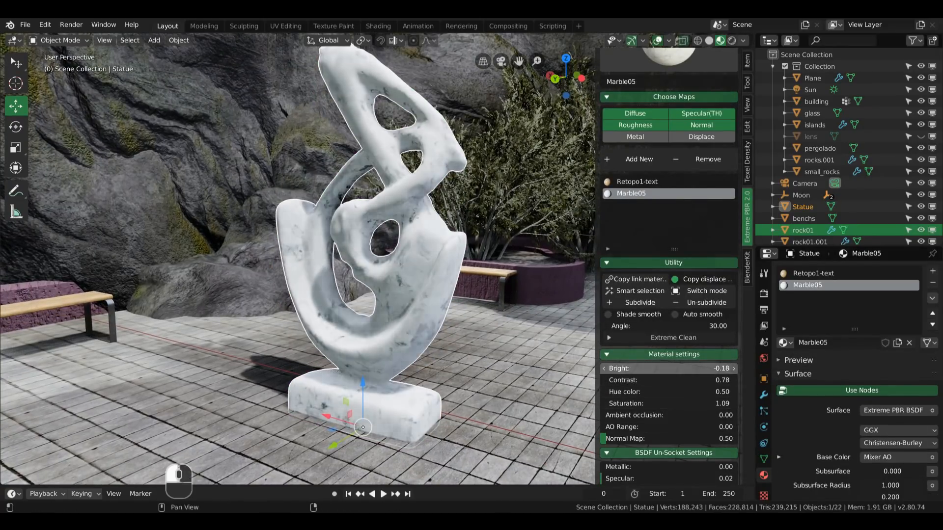
Step: Scroll the Add menu toward the Mesh shapes for a new plane
{"action": "scroll", "scroll_direction": "down", "scroll_amount": 3}
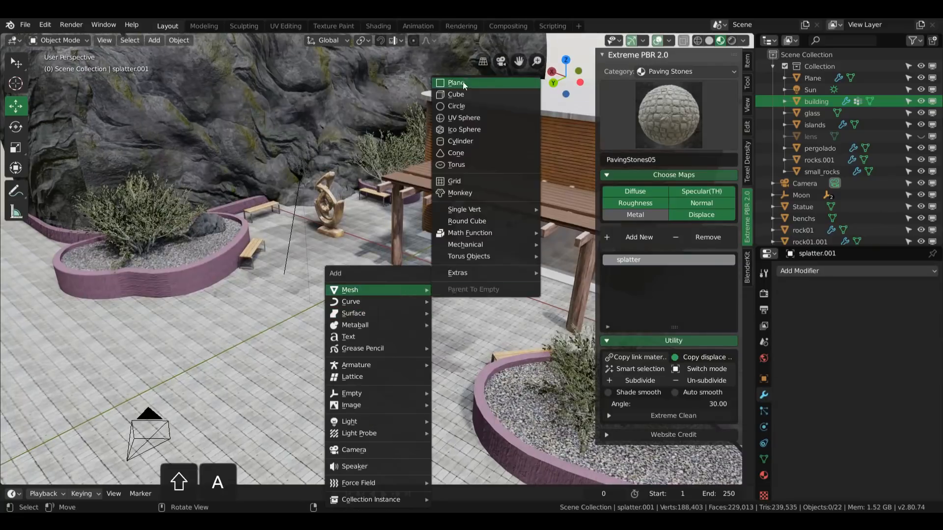
{"action": "left_click", "coordinate": [456, 82]}
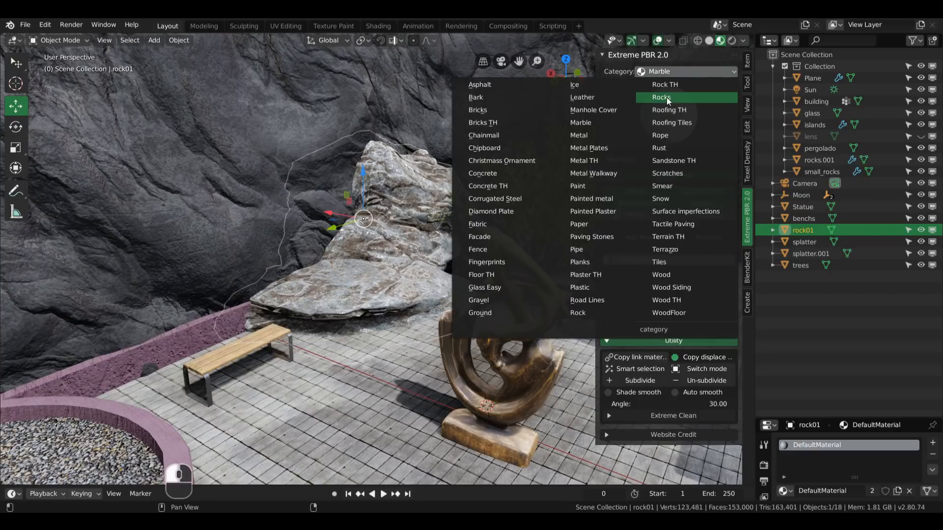
{"action": "mouse_move", "coordinate": [679, 101]}
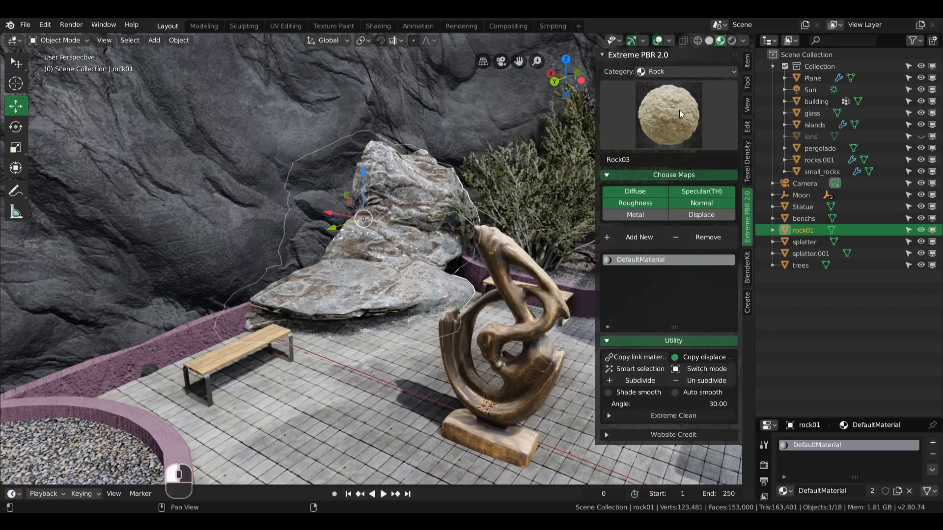
Step: Apply Rock10 to the cliff rocks and open the Terrain gallery for the ground plane
{"action": "left_click", "coordinate": [667, 114]}
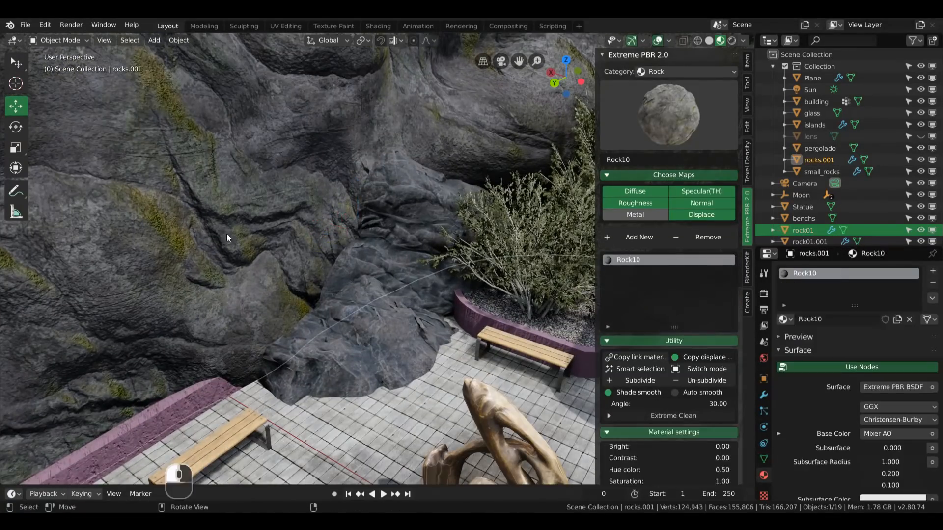
{"action": "left_click", "coordinate": [358, 231]}
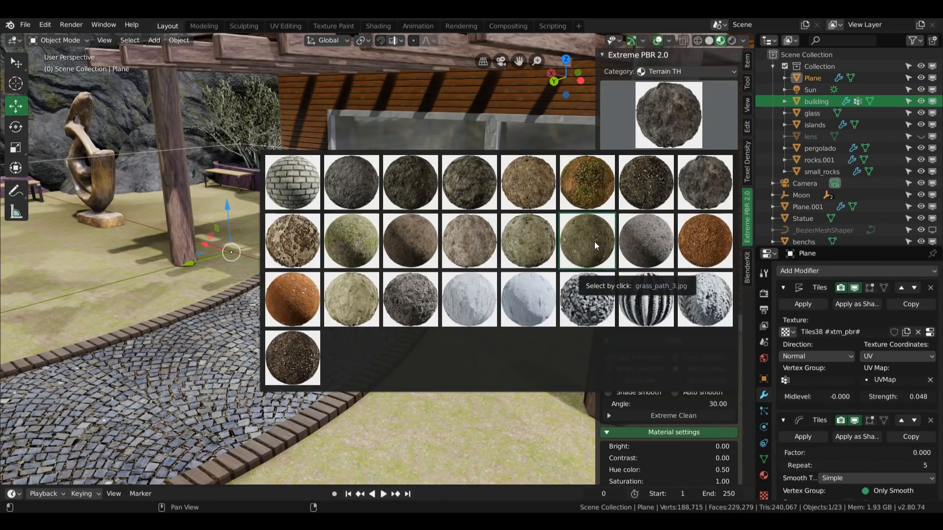
Step: Pick the grass path terrain texture, then shrink the Easy Glass lens sphere
{"action": "left_click", "coordinate": [587, 241]}
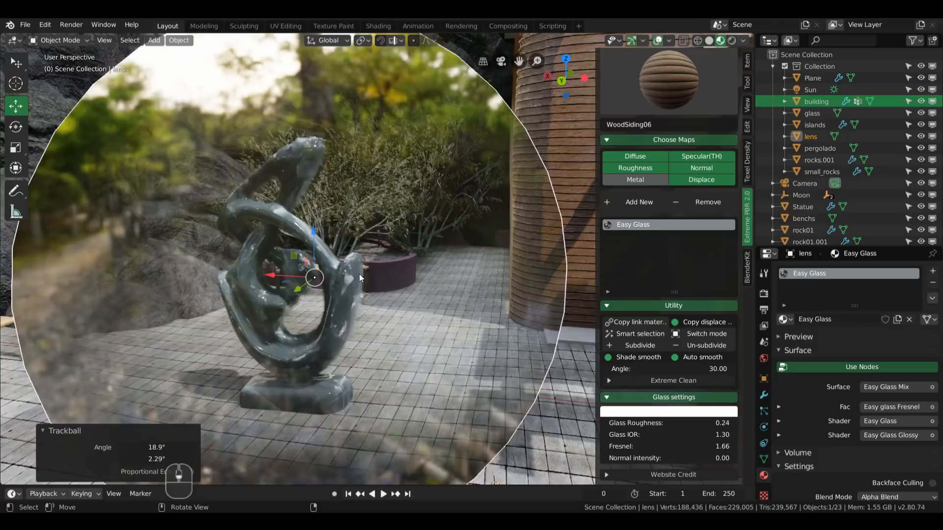
{"action": "key", "text": "g"}
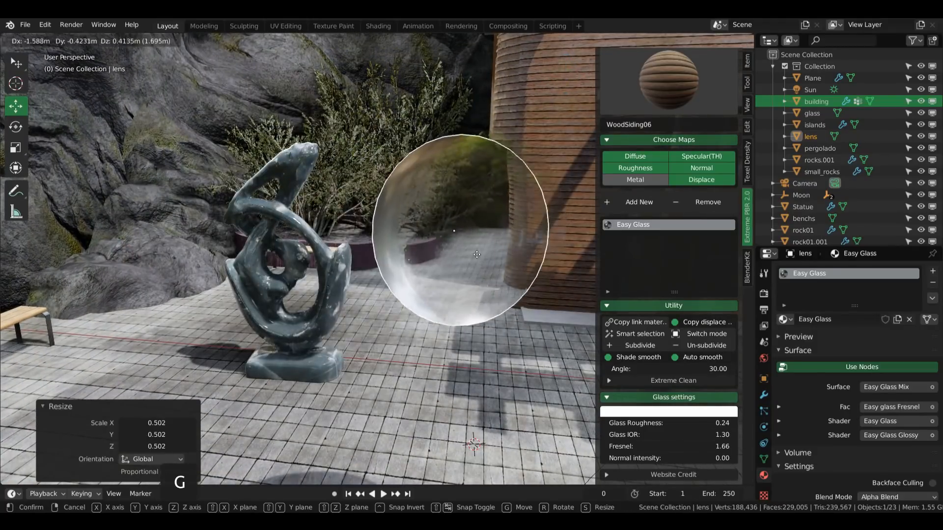
{"action": "mouse_move", "coordinate": [439, 233]}
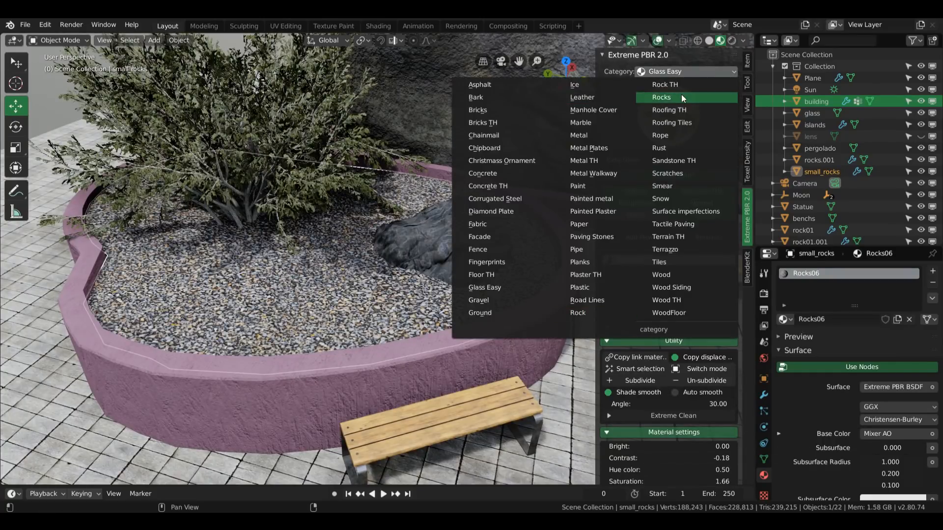
Step: Add Rocks01 as a second material on the gravel bed and remove the extra slot
{"action": "left_click", "coordinate": [661, 97]}
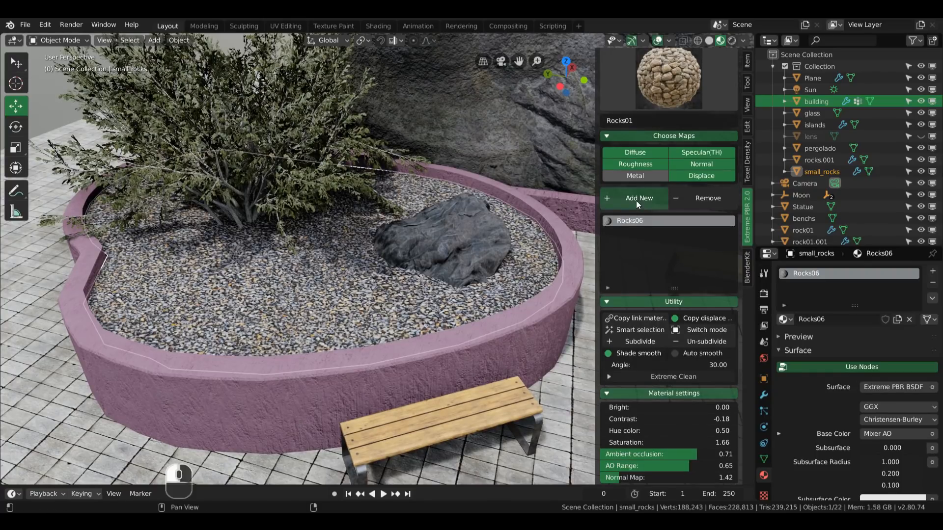
{"action": "left_click", "coordinate": [638, 198]}
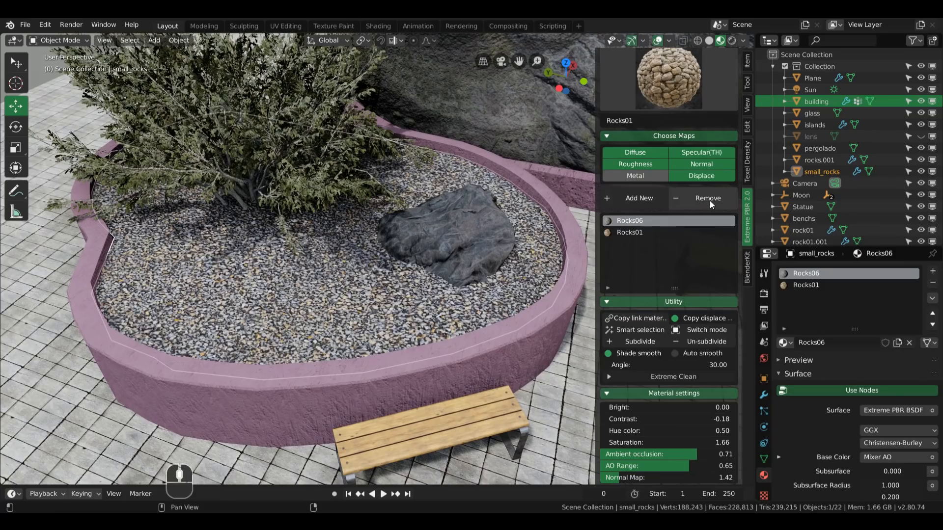
{"action": "left_click", "coordinate": [708, 198]}
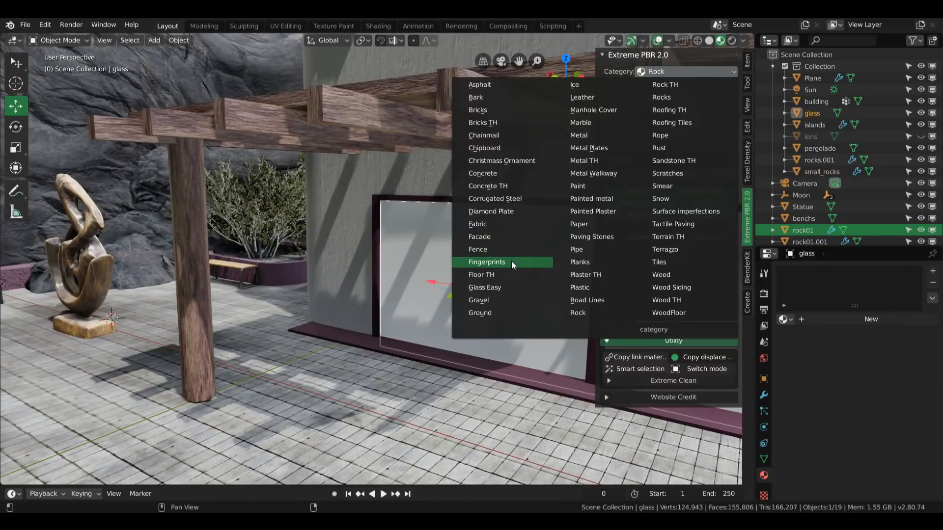
Step: Make the window pane Easy Glass and apply PavingStones41 to the curved path Plane.001
{"action": "left_click", "coordinate": [484, 289]}
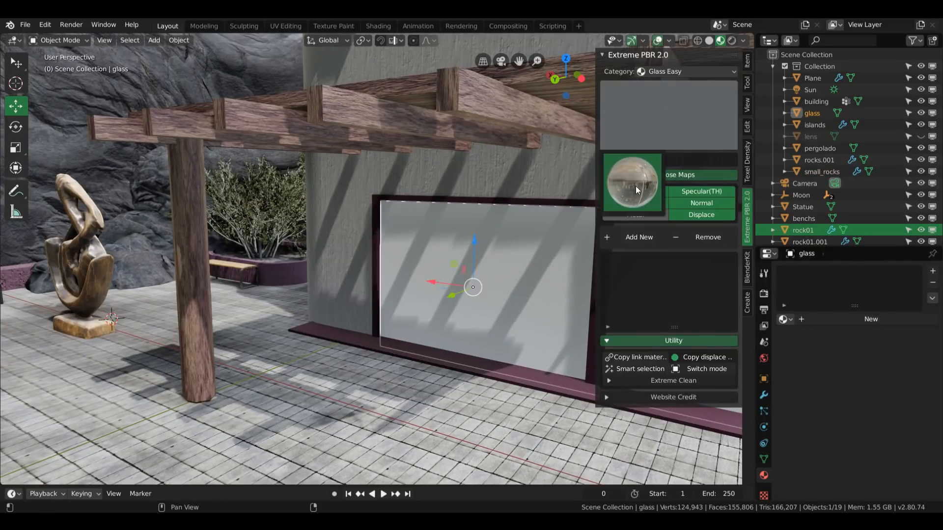
{"action": "left_click", "coordinate": [631, 184]}
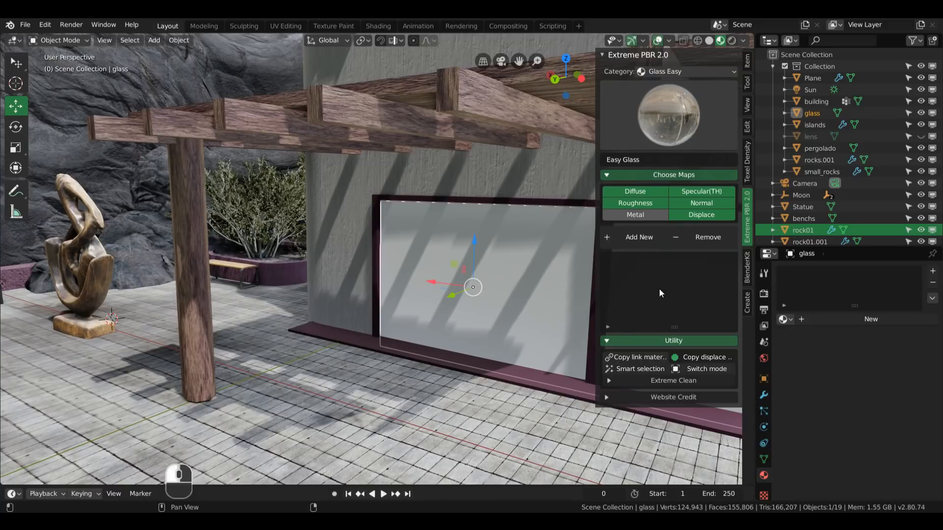
{"action": "mouse_move", "coordinate": [635, 204]}
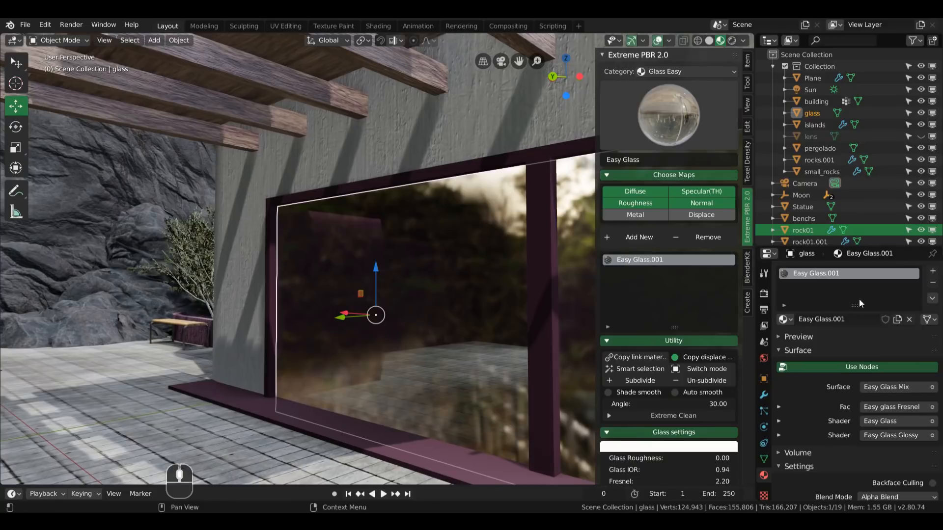
{"action": "left_click", "coordinate": [816, 101]}
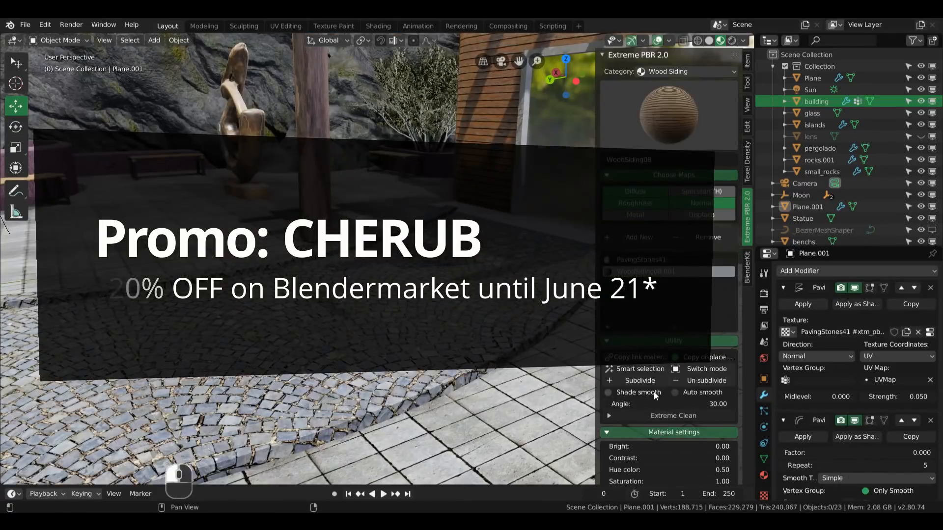
Step: Assign WoodSiding08 to the selected curb faces and leave Edit Mode
{"action": "left_click_drag", "start_coordinate": [300, 241], "coordinate": [300, 181]}
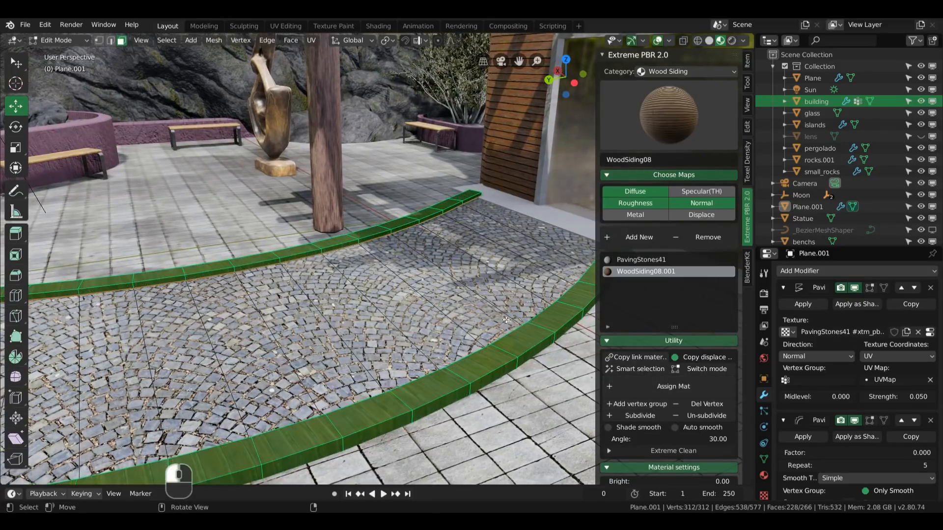
{"action": "key", "text": "Tab"}
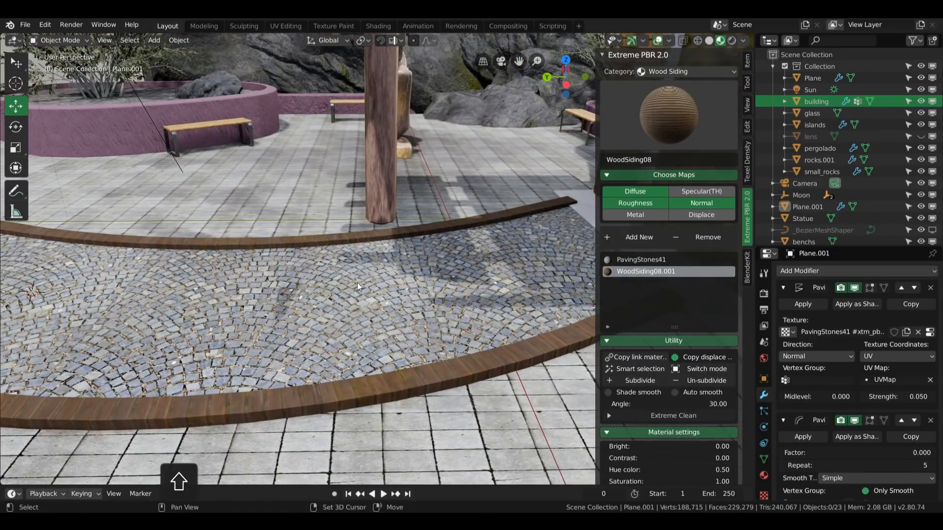